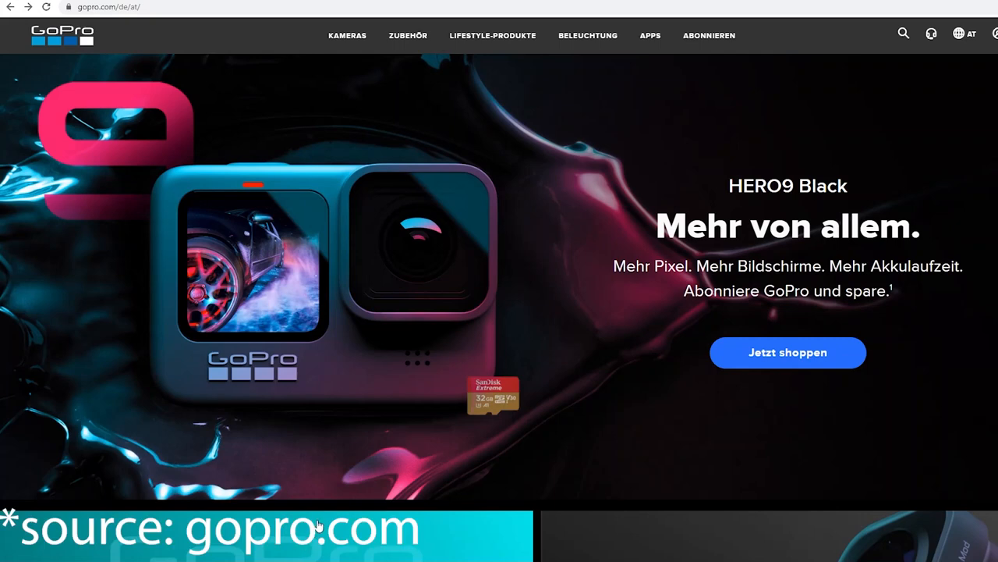
pyautogui.moveTo(475, 400)
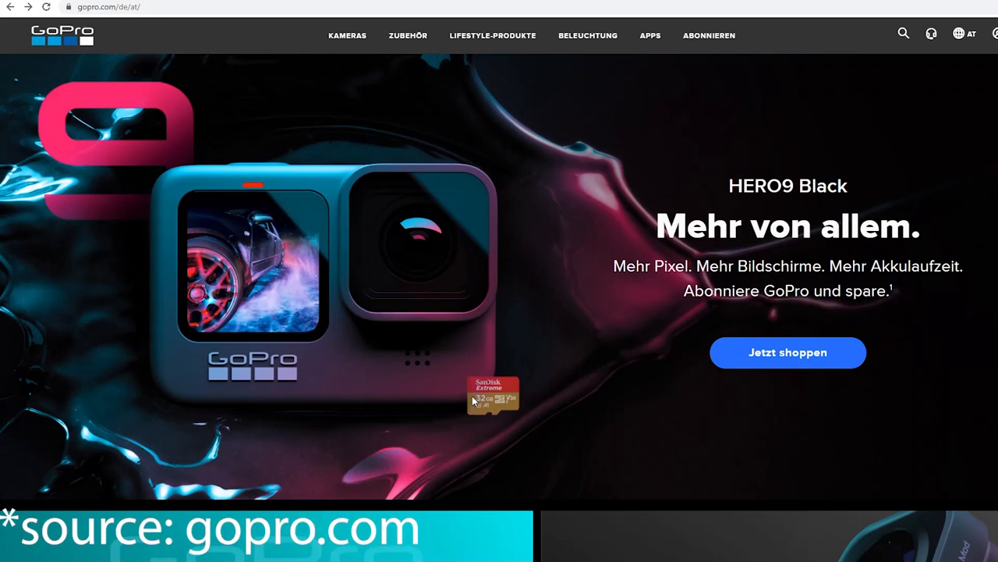
pyautogui.moveTo(697, 421)
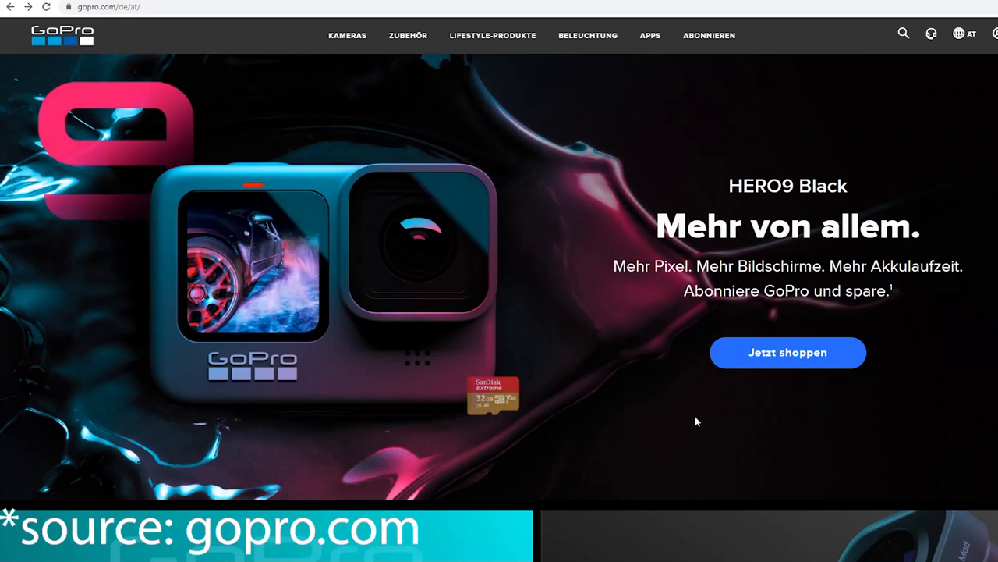
# Open the HERO9 Black shop page from the homepage banner to view the €379.98 bundle with subscription
pyautogui.click(787, 352)
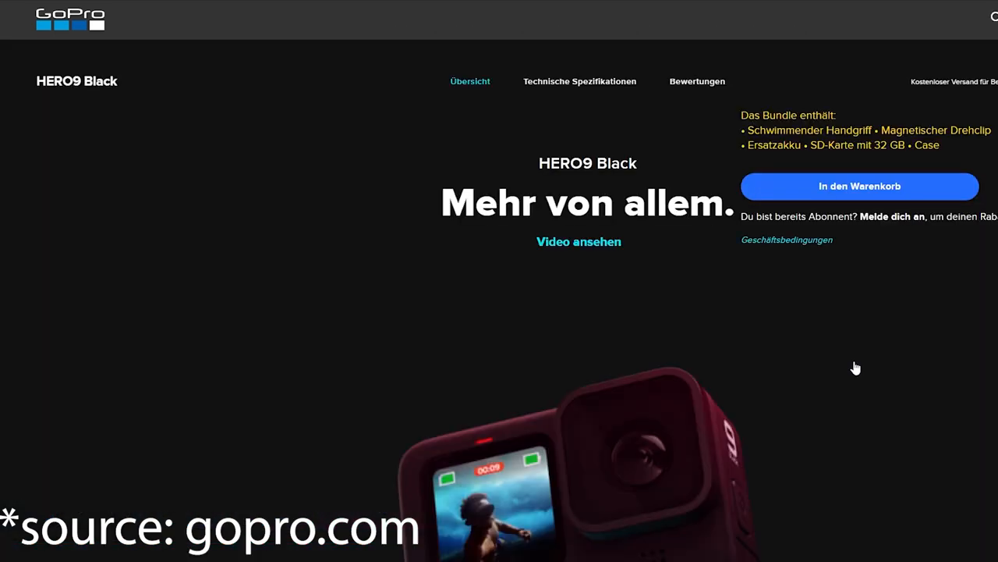
pyautogui.scroll(3)
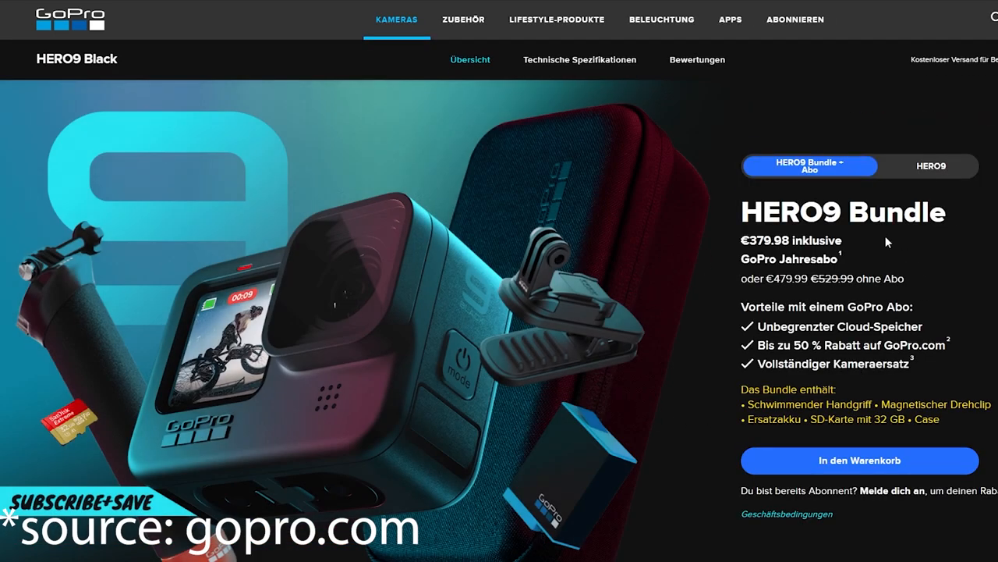